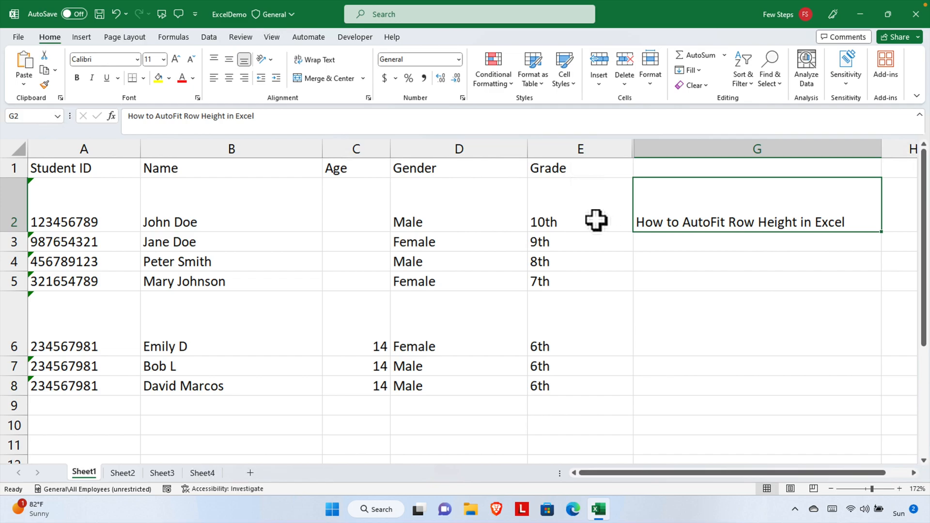
{"action": "mouse_move", "coordinate": [604, 223]}
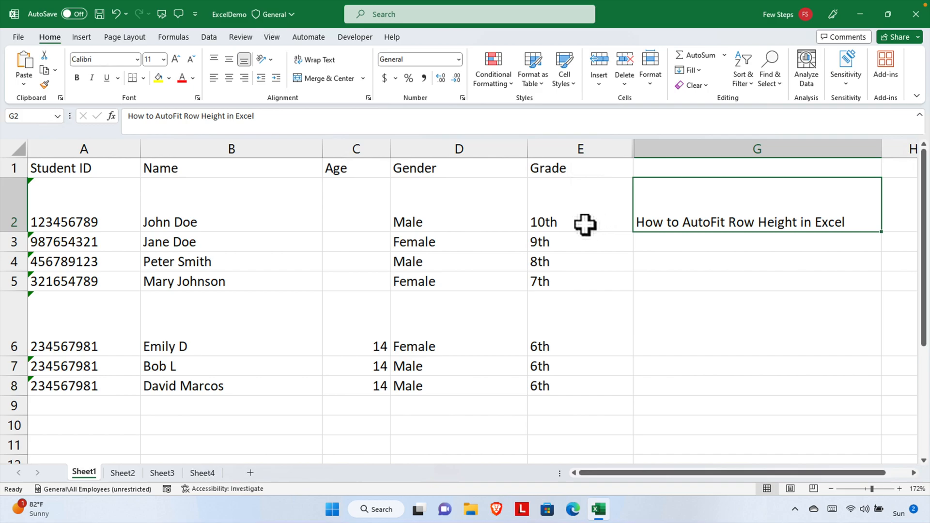
{"action": "mouse_move", "coordinate": [269, 259]}
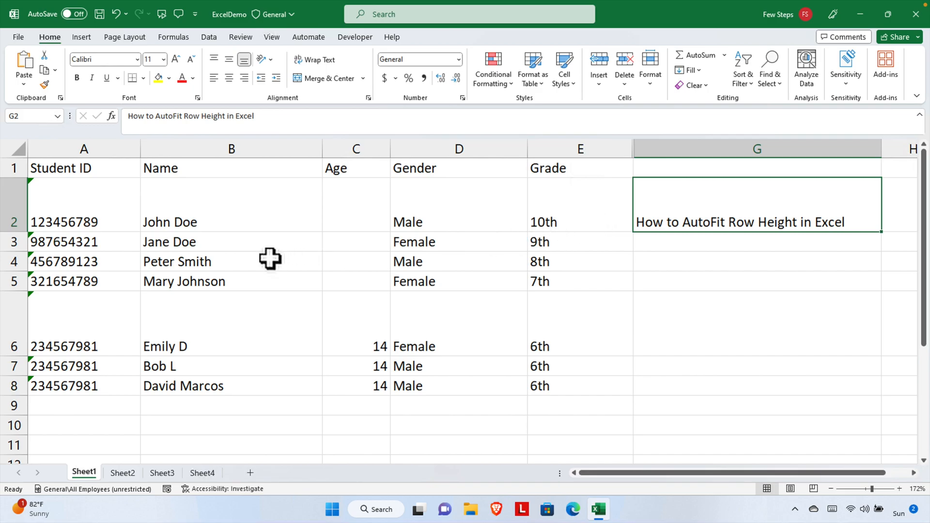
{"action": "mouse_move", "coordinate": [352, 345]}
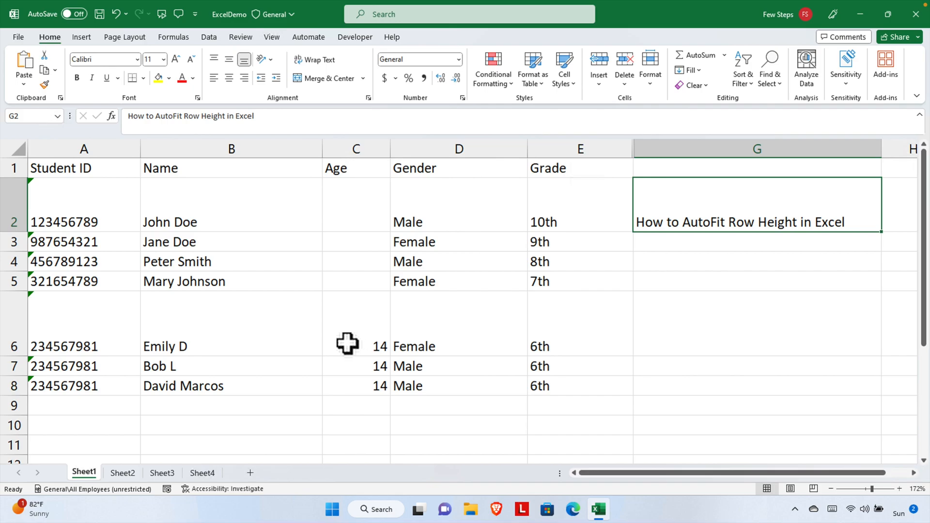
{"action": "mouse_move", "coordinate": [149, 285]}
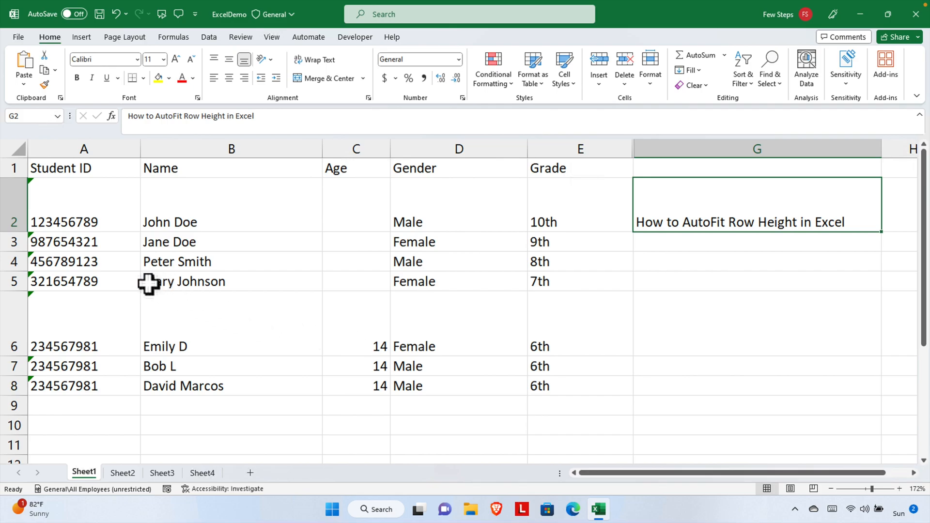
{"action": "mouse_move", "coordinate": [134, 193]}
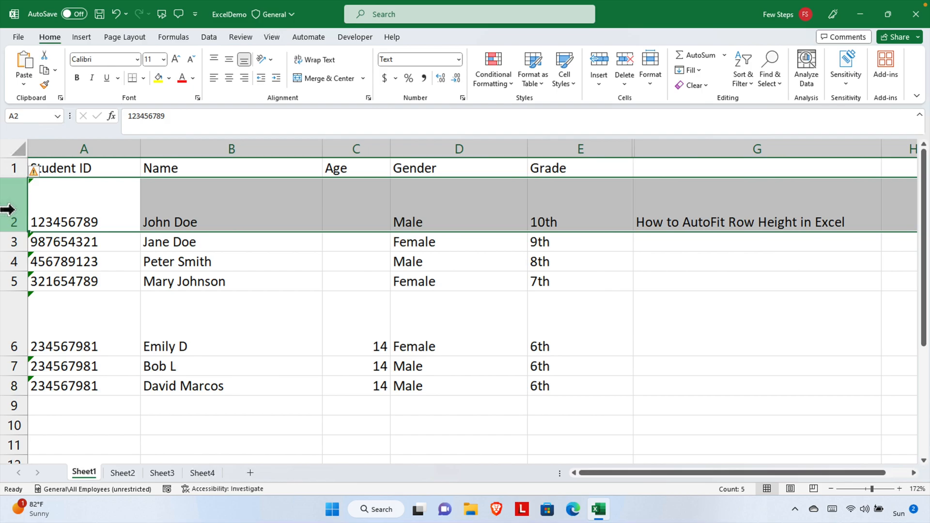
{"action": "mouse_move", "coordinate": [23, 232]}
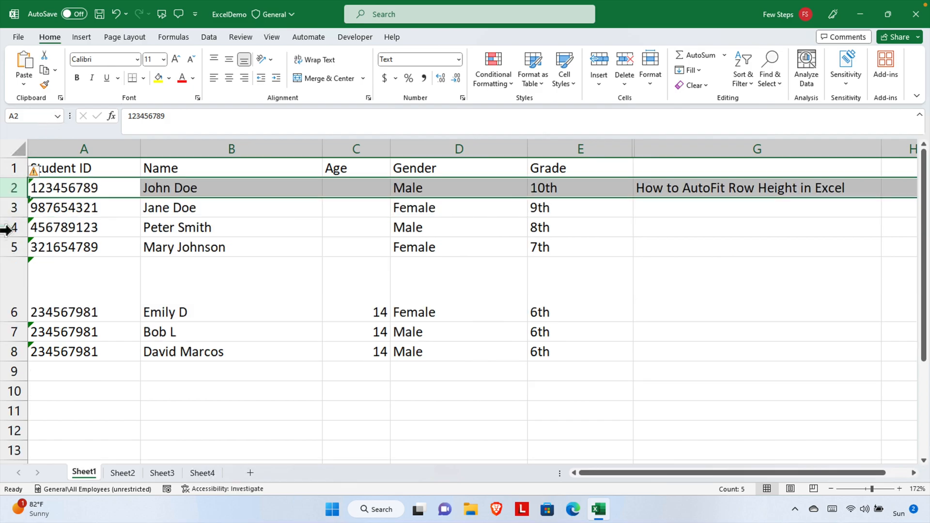
{"action": "mouse_move", "coordinate": [107, 181]}
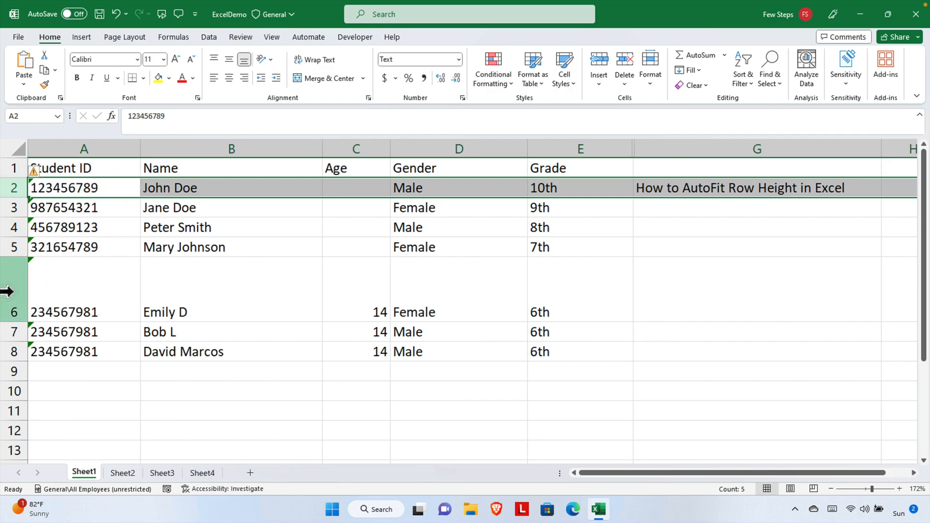
AutoFit row 6 so its height matches the standard height of the other student rows.
{"action": "left_click", "coordinate": [84, 311]}
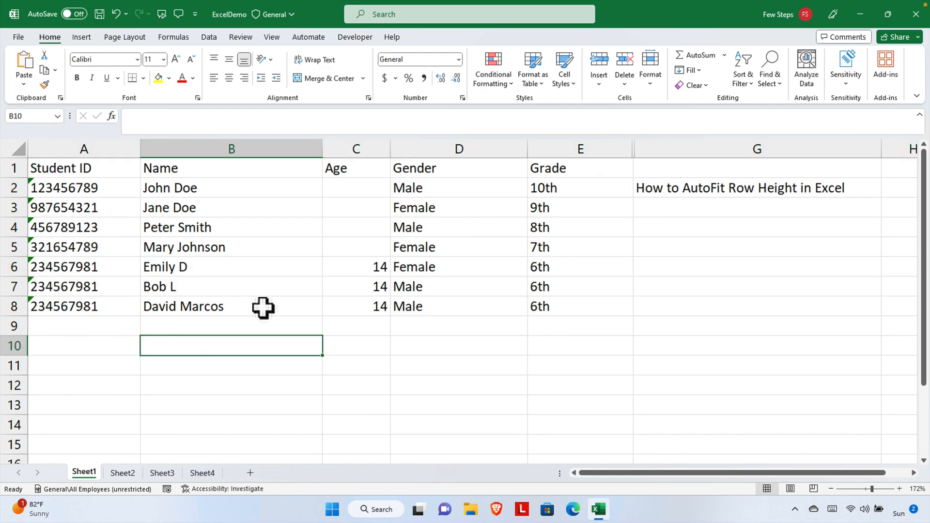
{"action": "mouse_move", "coordinate": [264, 276]}
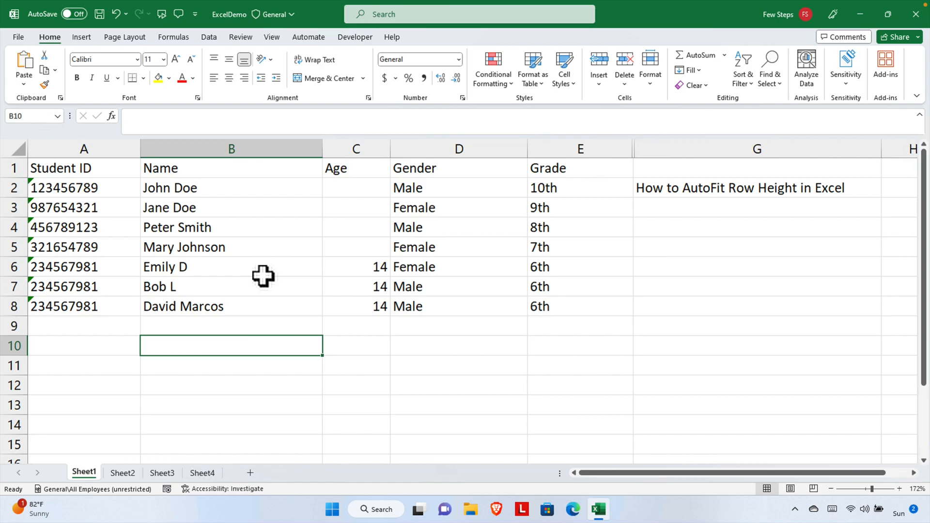